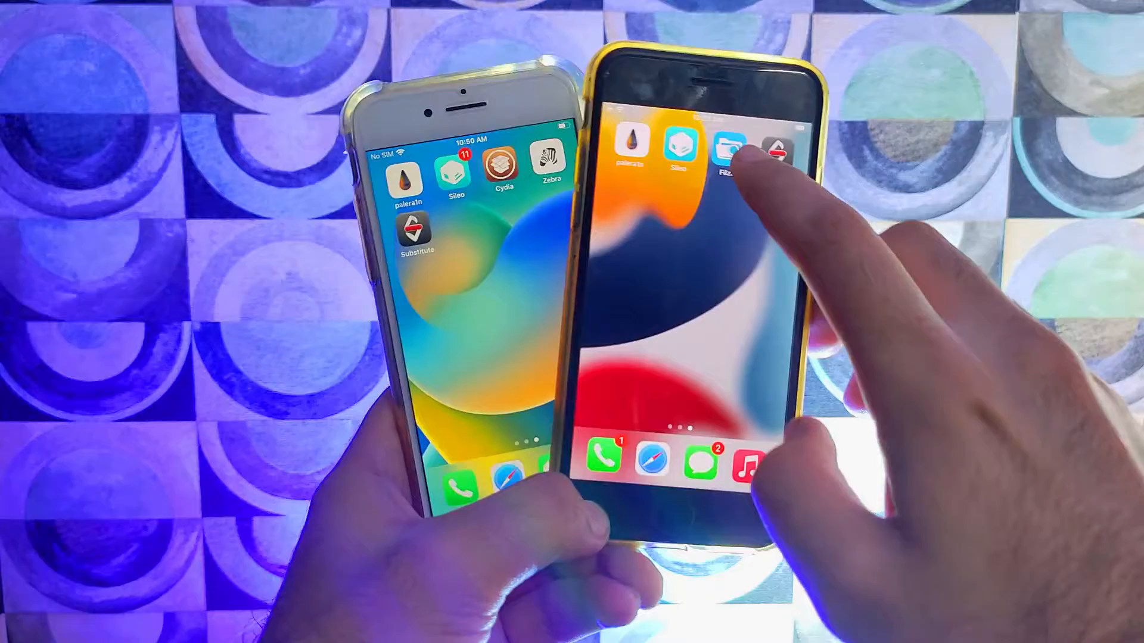
- Open the palera1n iOS 15 tweak compatibility list and scroll to the Filza File Manager row
{"action": "left_click", "coordinate": [729, 153]}
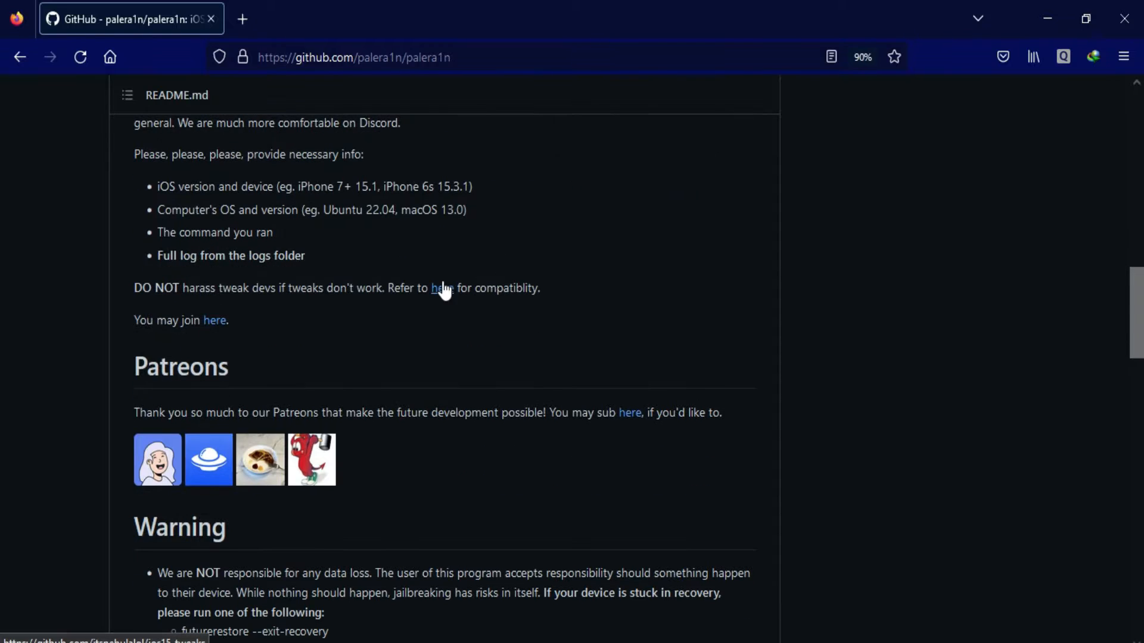
{"action": "left_click", "coordinate": [442, 287]}
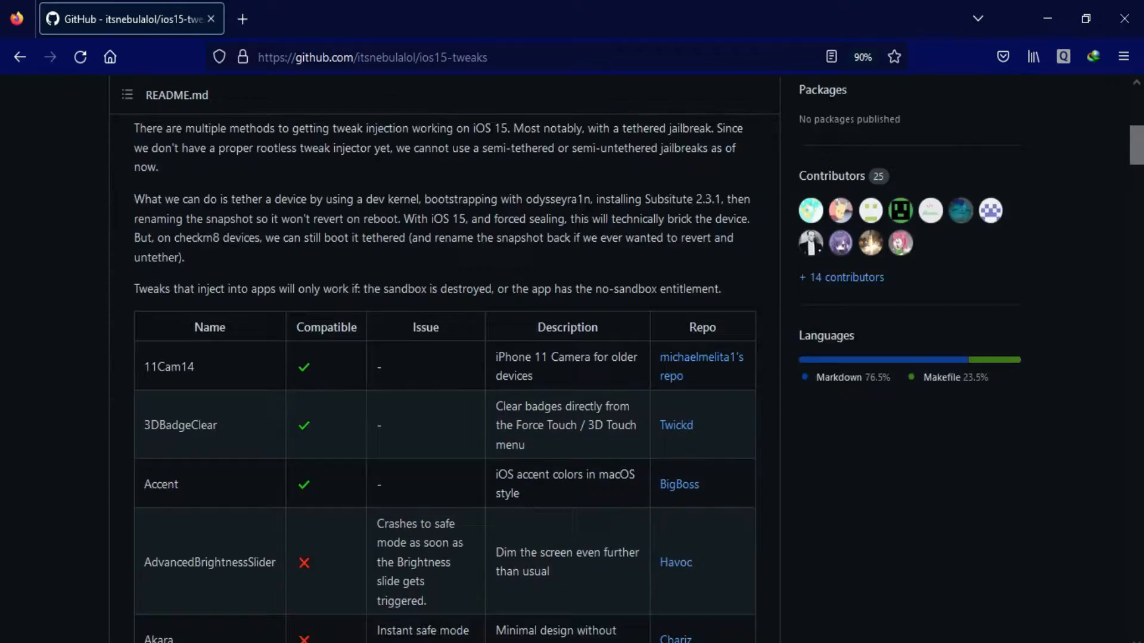
{"action": "scroll", "scroll_direction": "down", "scroll_amount": 3}
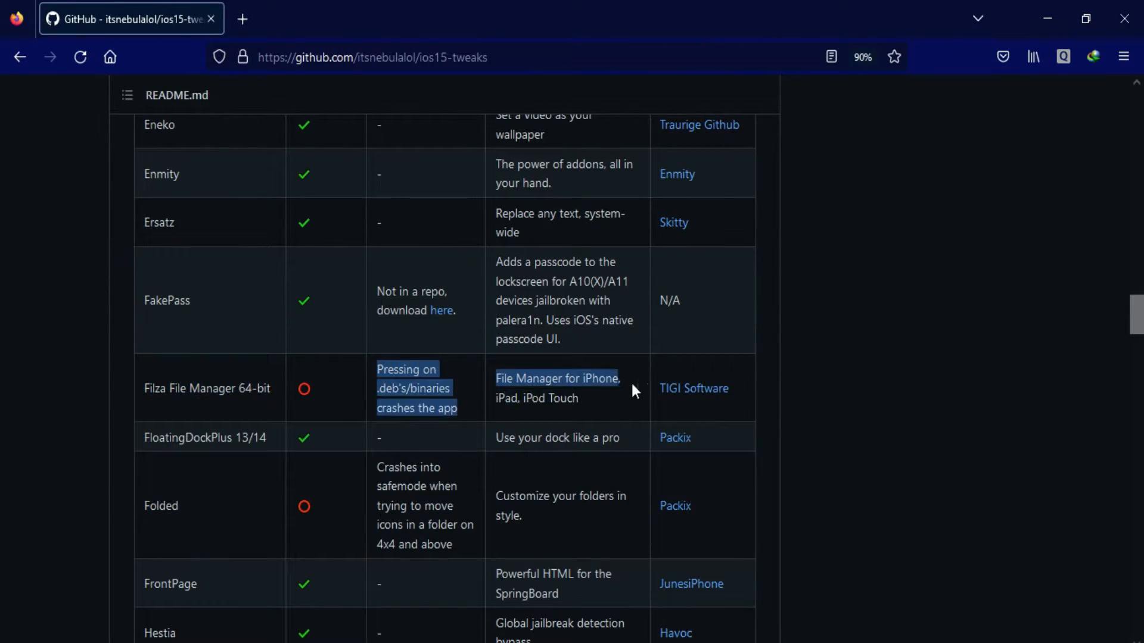